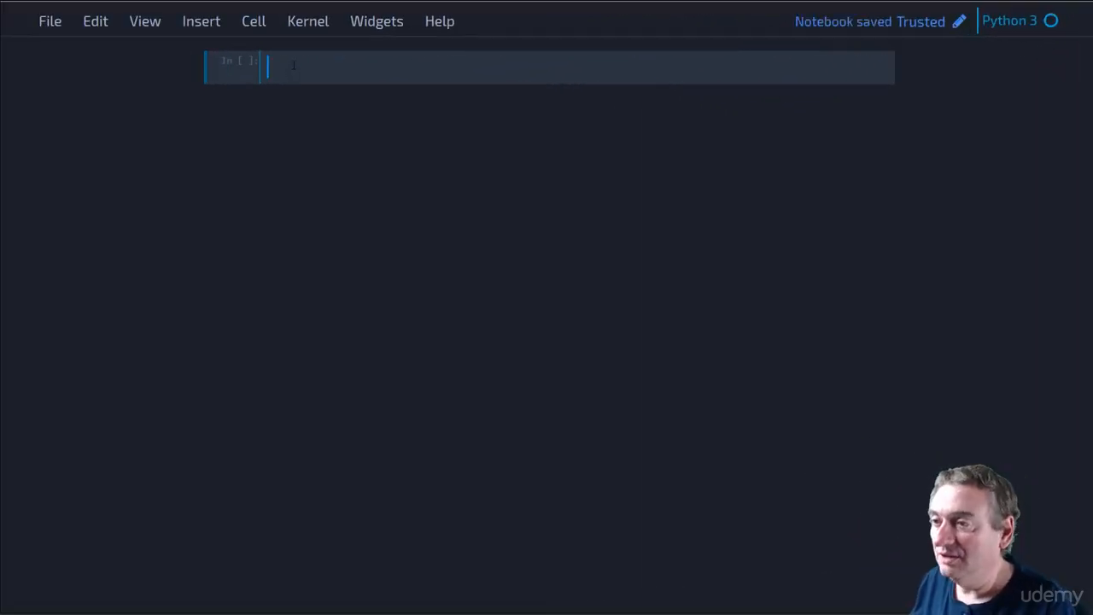
{"action": "type", "text": "a = 10"}
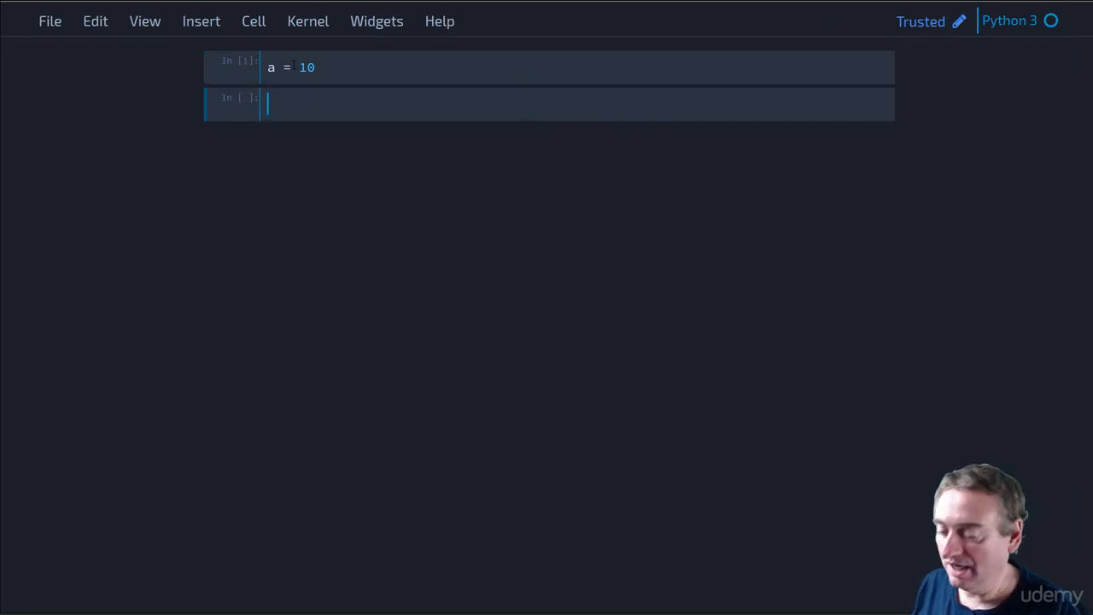
{"action": "type", "text": "hex(id)"}
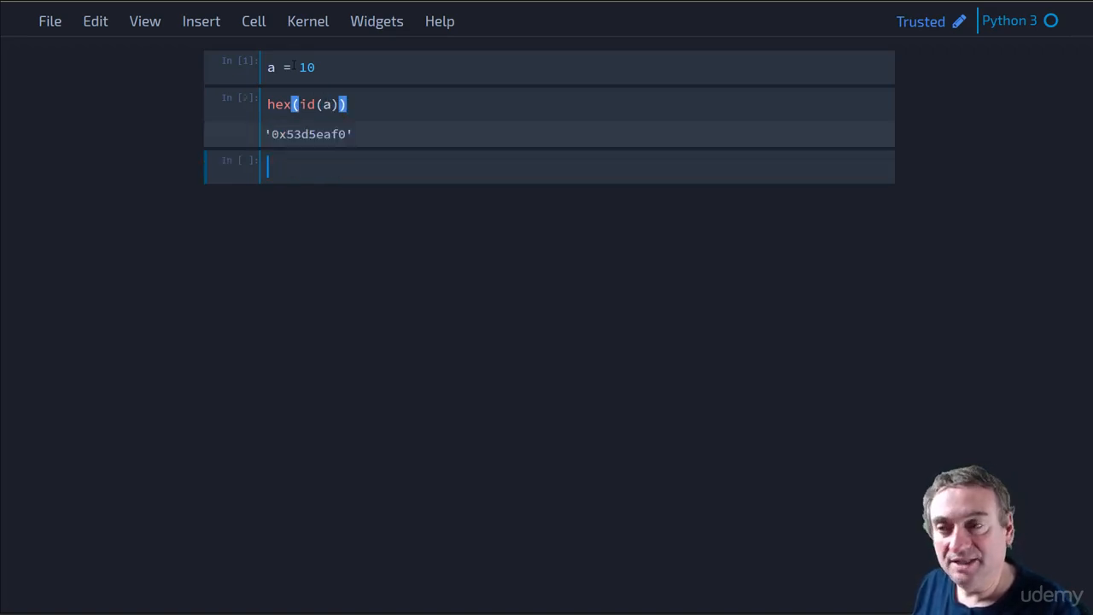
{"action": "type", "text": "type(a"}
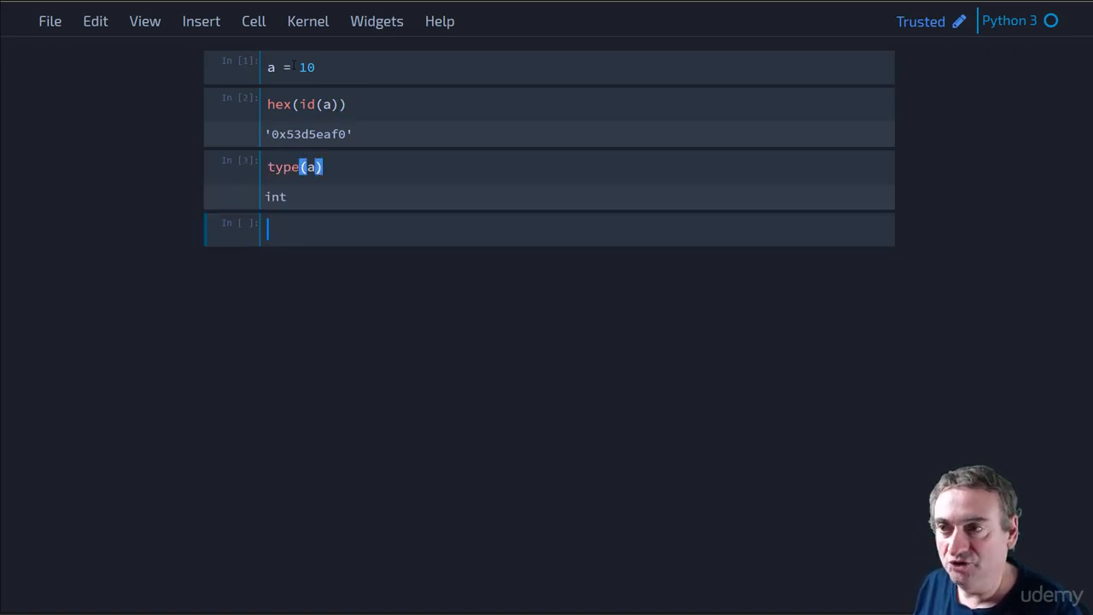
{"action": "type", "text": "a"}
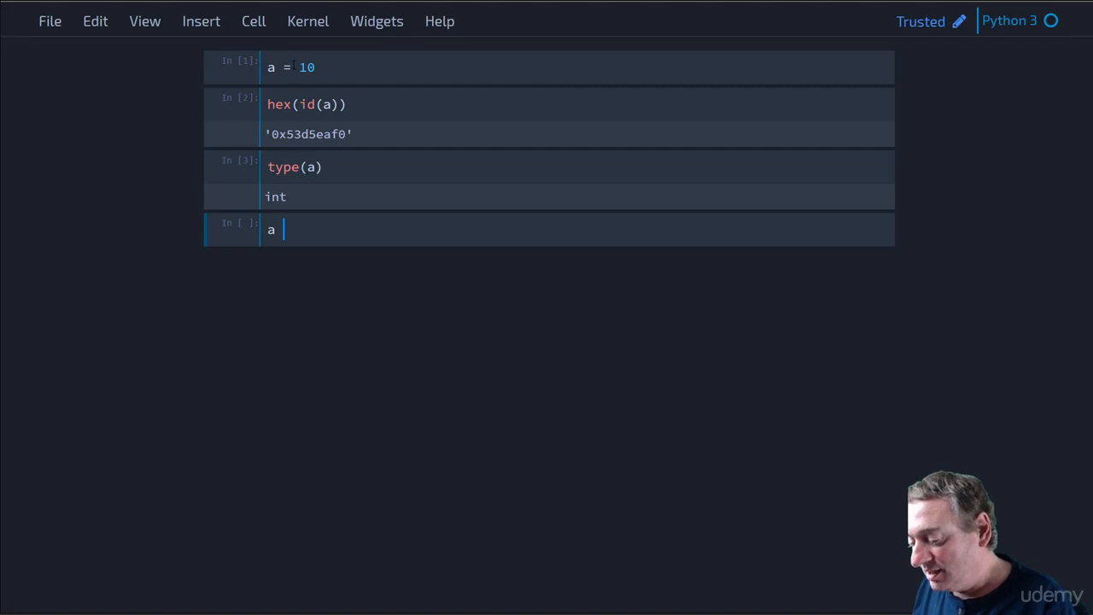
{"action": "type", "text": "= 15"}
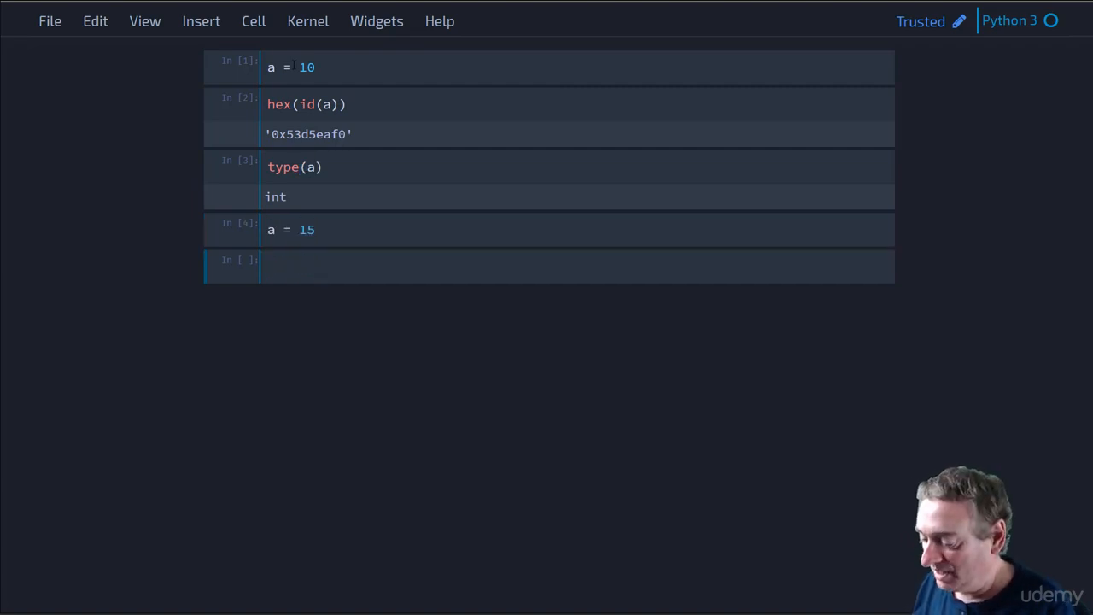
{"action": "type", "text": "hex(id(a))"}
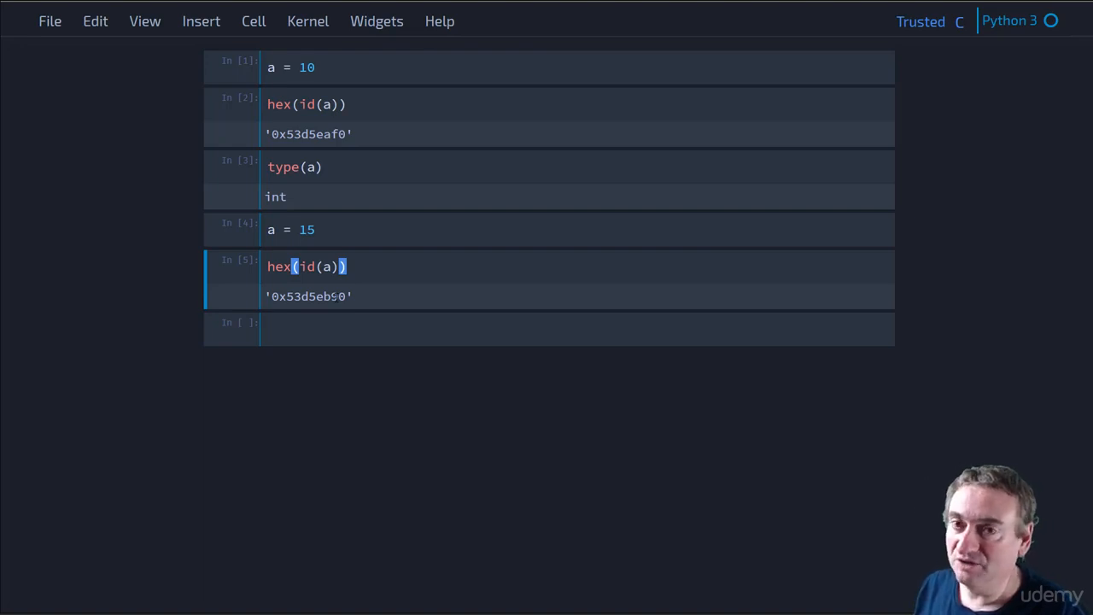
{"action": "type", "text": "a = a + 1"}
{"action": "type", "text": "hex"}
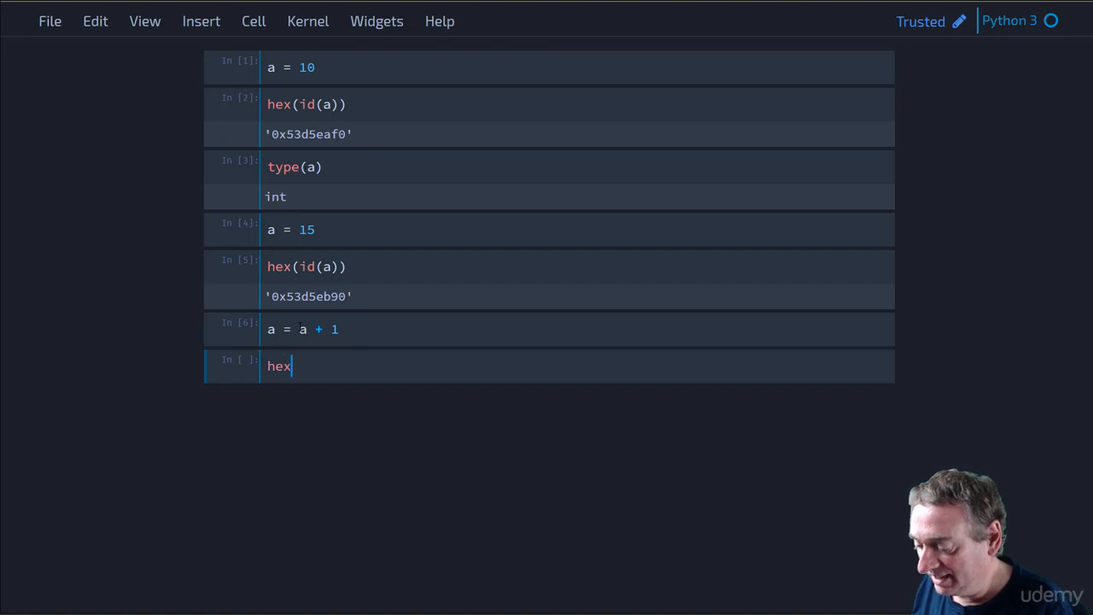
{"action": "type", "text": "(id(a))"}
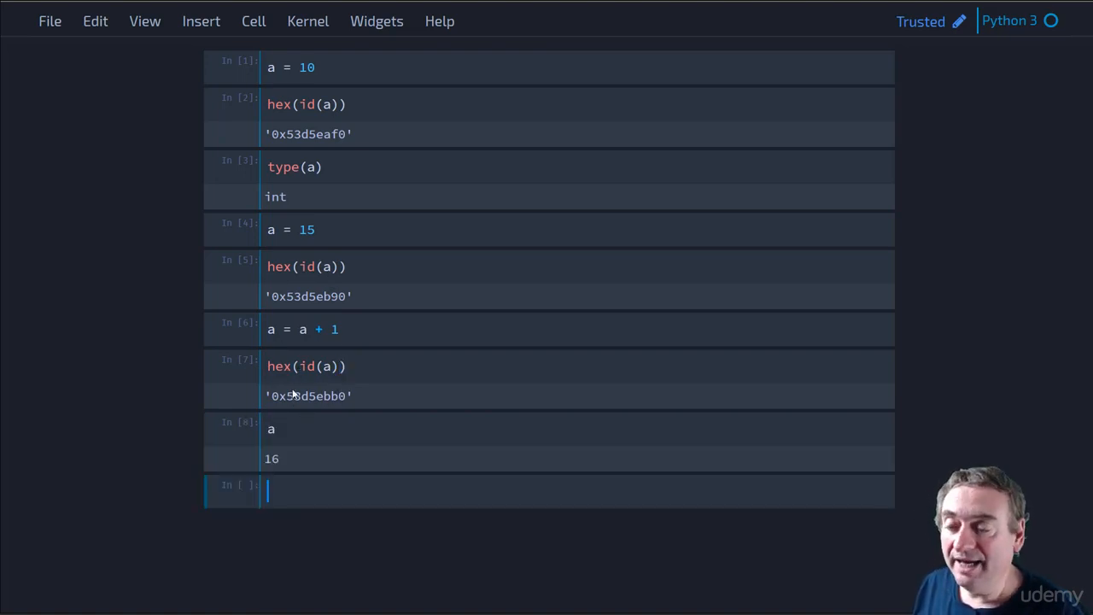
{"action": "mouse_move", "coordinate": [371, 403]}
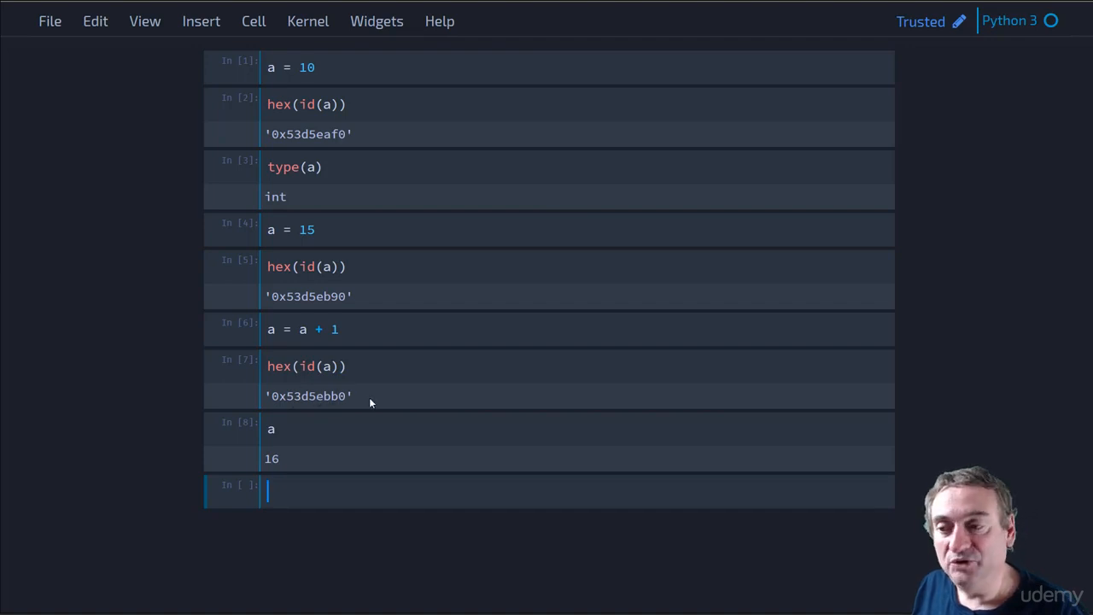
{"action": "mouse_move", "coordinate": [373, 393]}
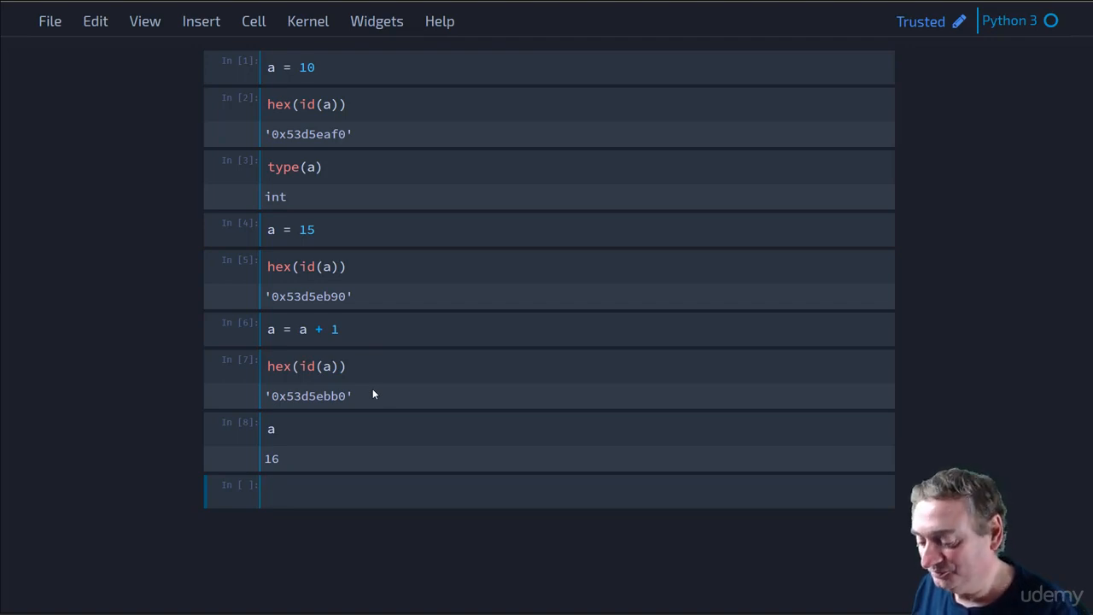
{"action": "type", "text": "a = 10"}
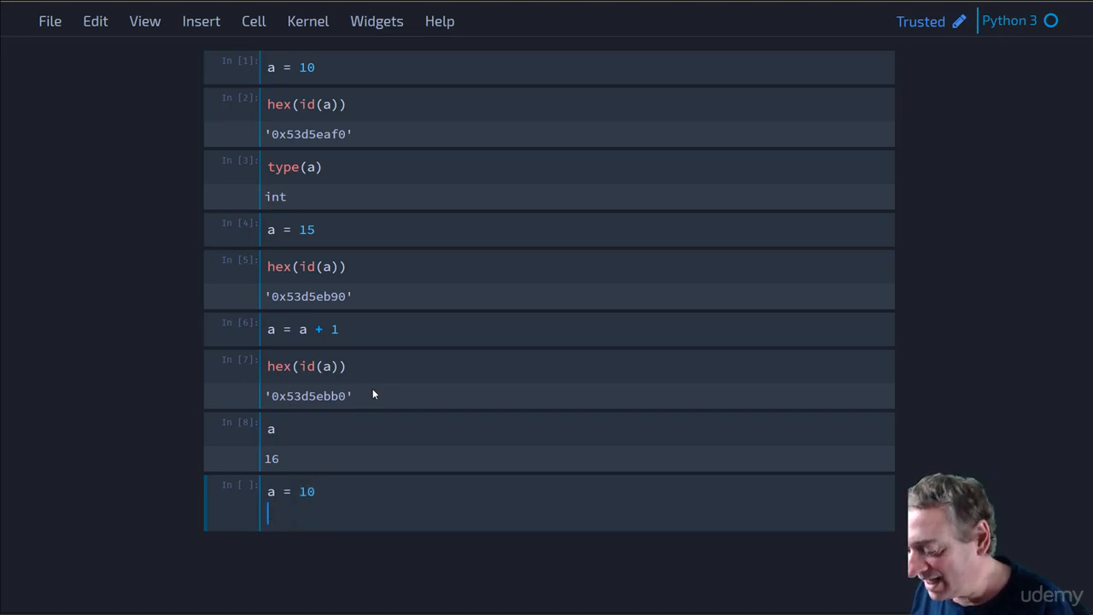
{"action": "type", "text": "b = 10"}
{"action": "type", "text": "hex"}
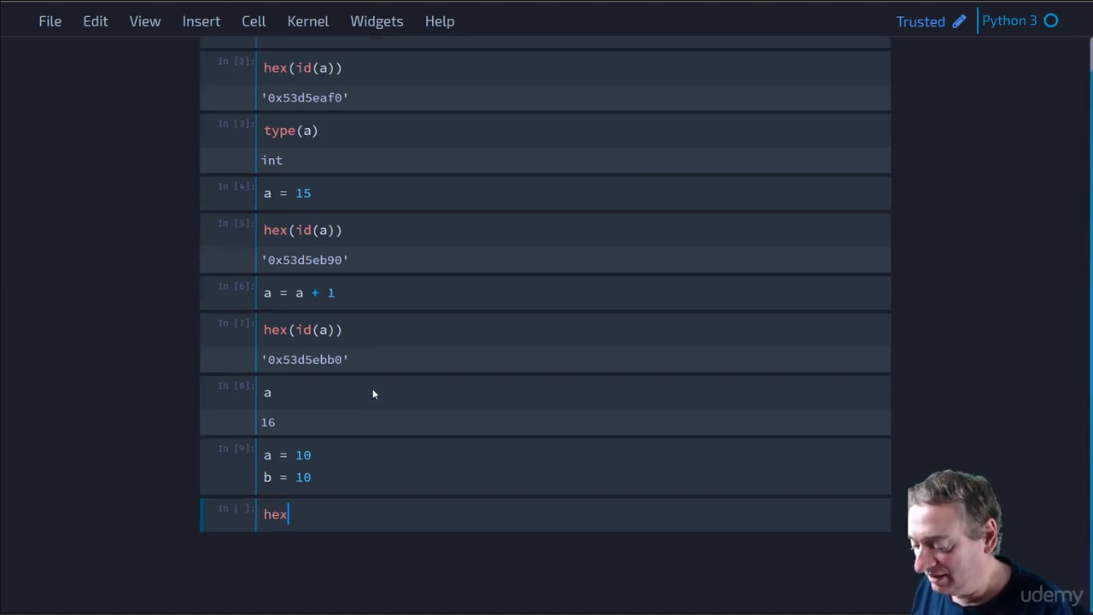
{"action": "type", "text": "(id(a))"}
{"action": "type", "text": "hex(id(b))"}
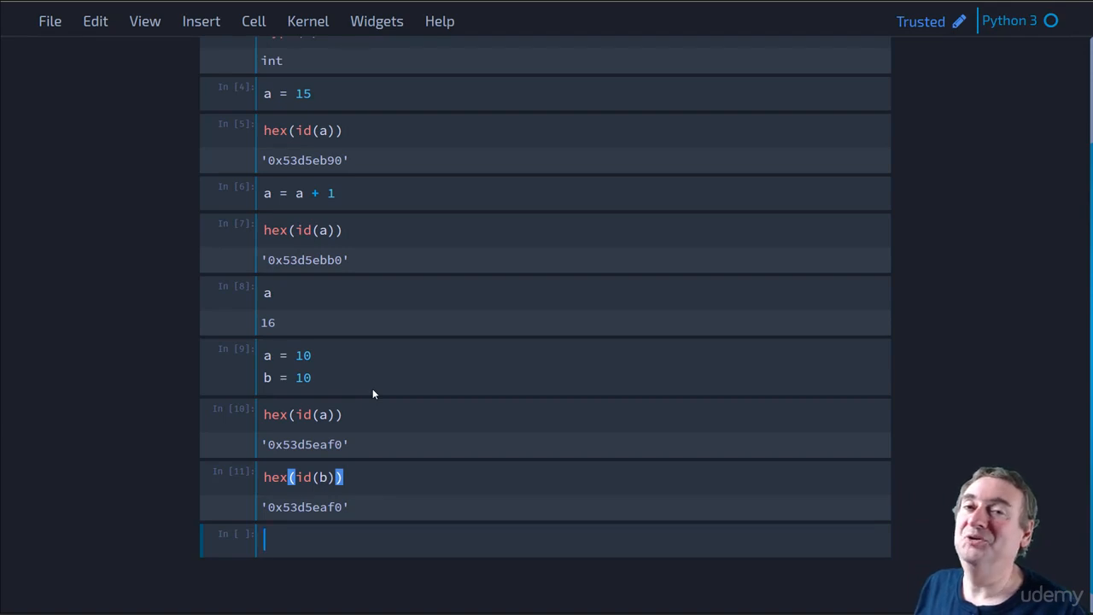
{"action": "mouse_move", "coordinate": [304, 439]}
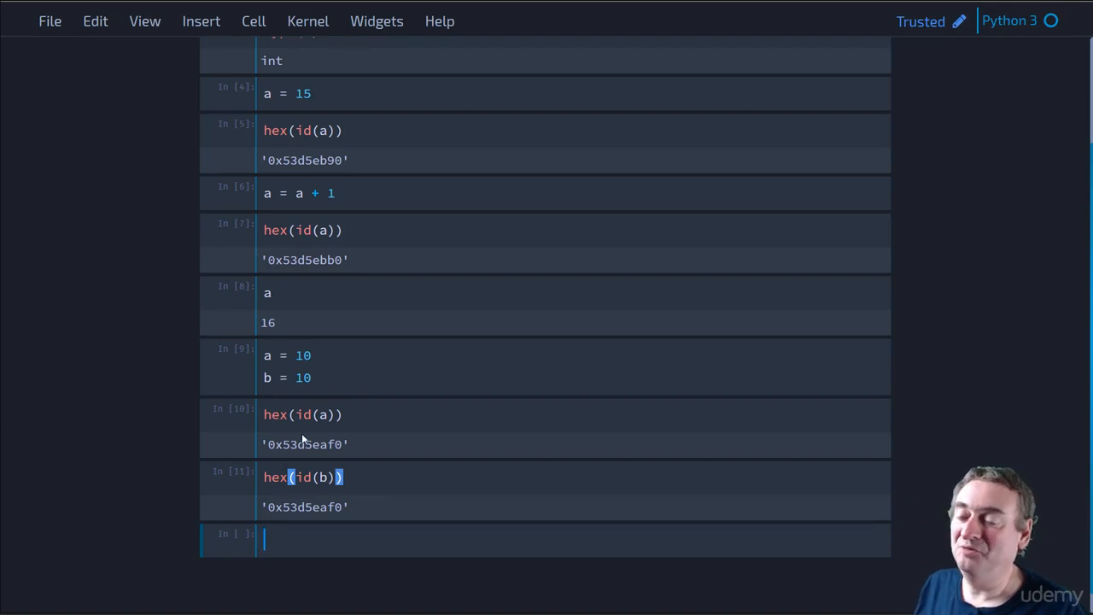